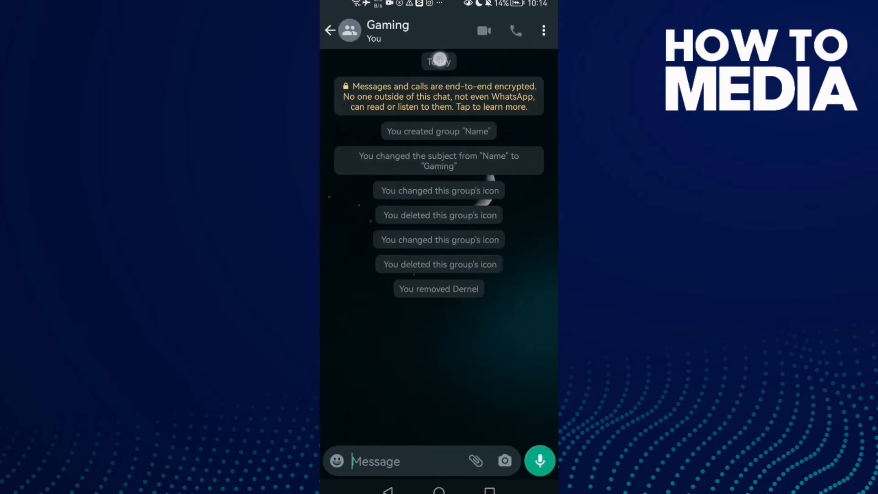
From the Gaming group details, glance at group settings and start Add participants
{"action": "left_click", "coordinate": [393, 31]}
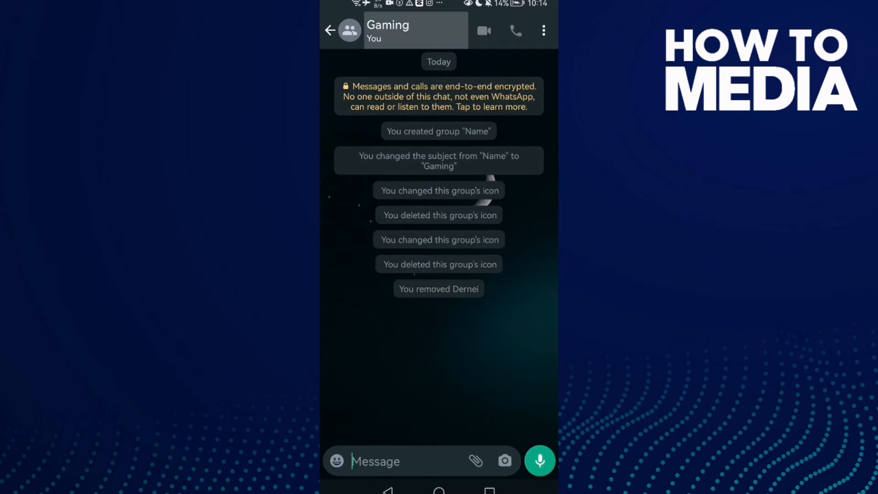
{"action": "left_click", "coordinate": [388, 30]}
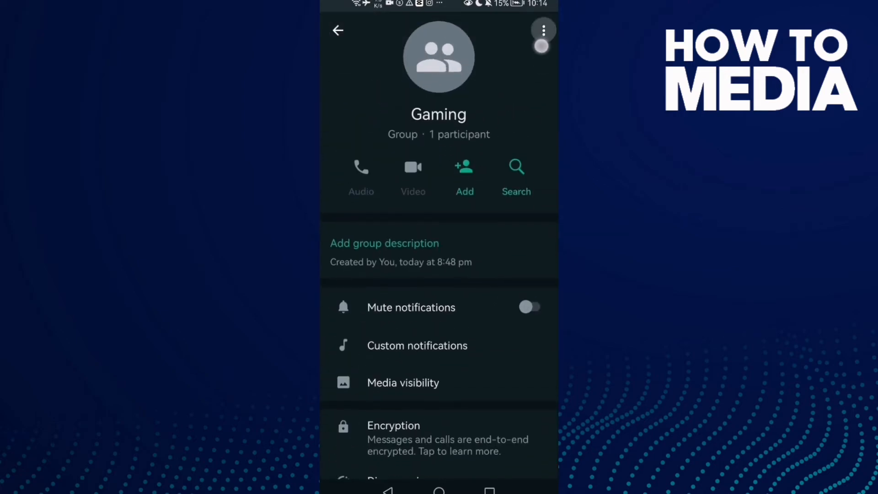
{"action": "left_click", "coordinate": [542, 31]}
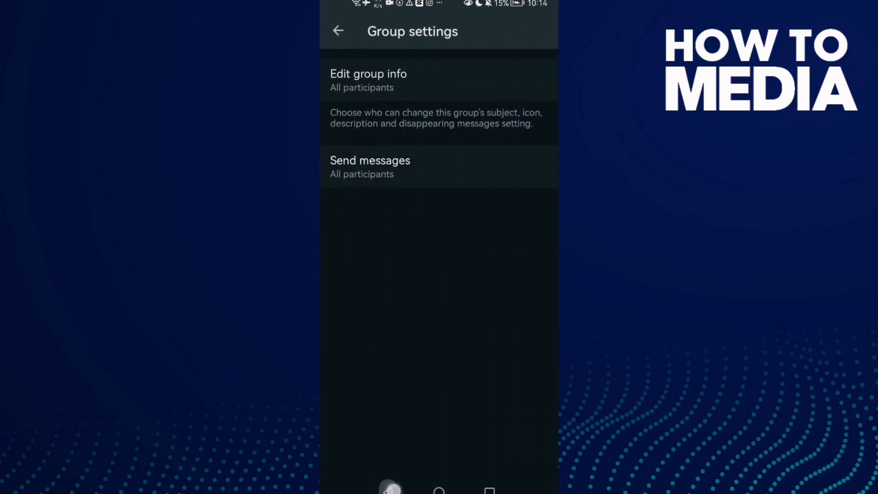
{"action": "left_click", "coordinate": [337, 31]}
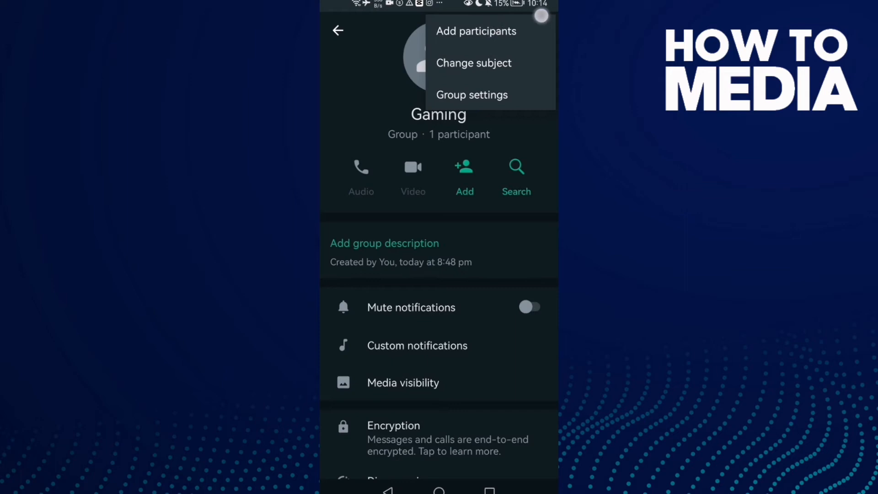
{"action": "left_click", "coordinate": [476, 31]}
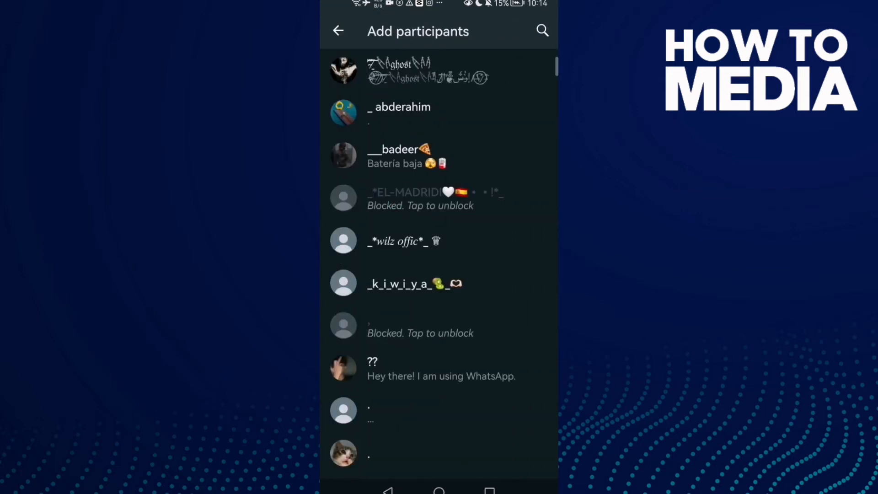
Search 'derne', select Dernei and confirm adding them to the Gaming group
{"action": "left_click", "coordinate": [542, 30]}
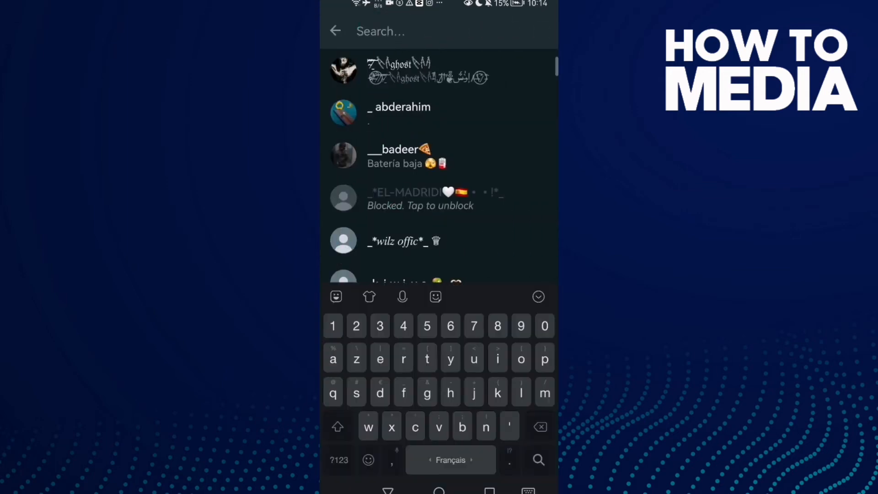
{"action": "type", "text": "derne"}
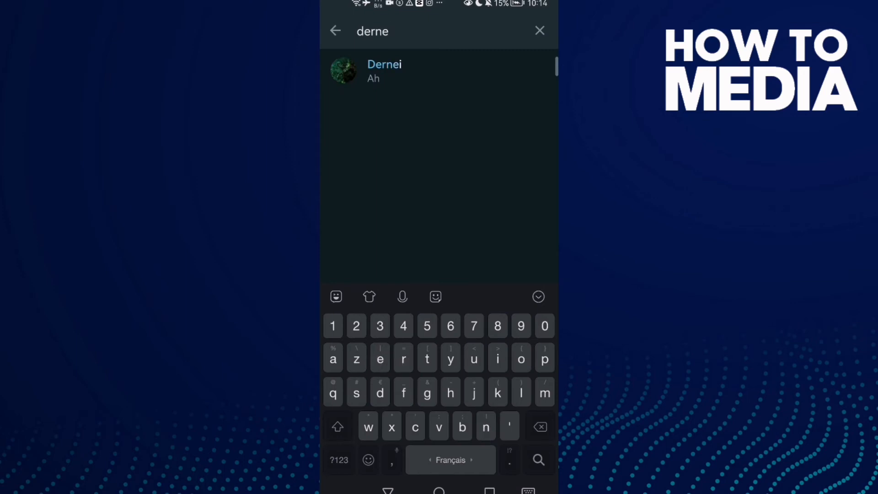
{"action": "left_click", "coordinate": [538, 296]}
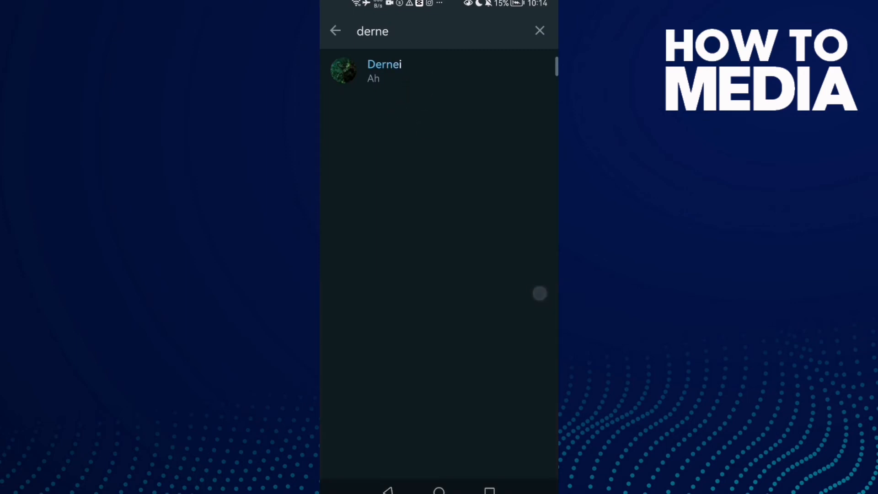
{"action": "left_click", "coordinate": [384, 71]}
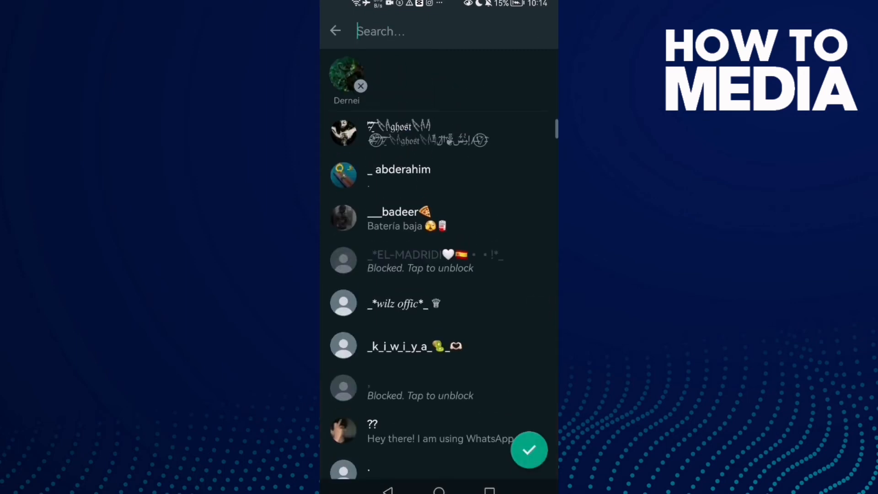
{"action": "left_click", "coordinate": [529, 450]}
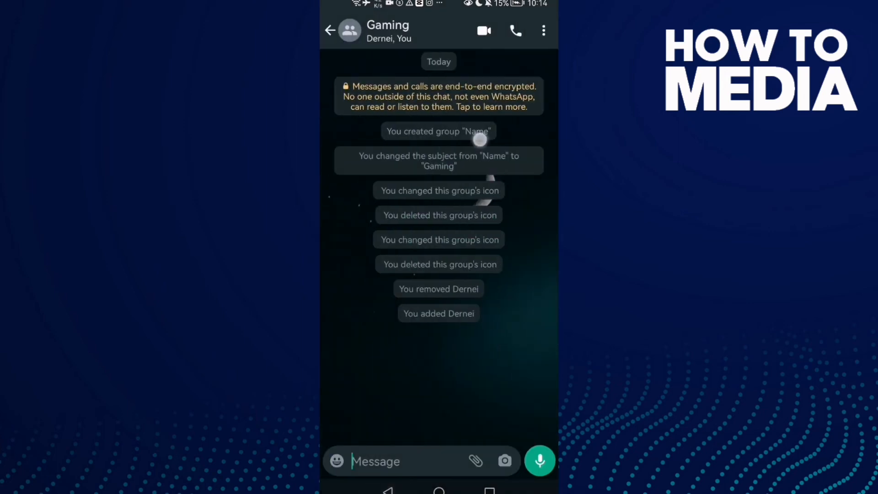